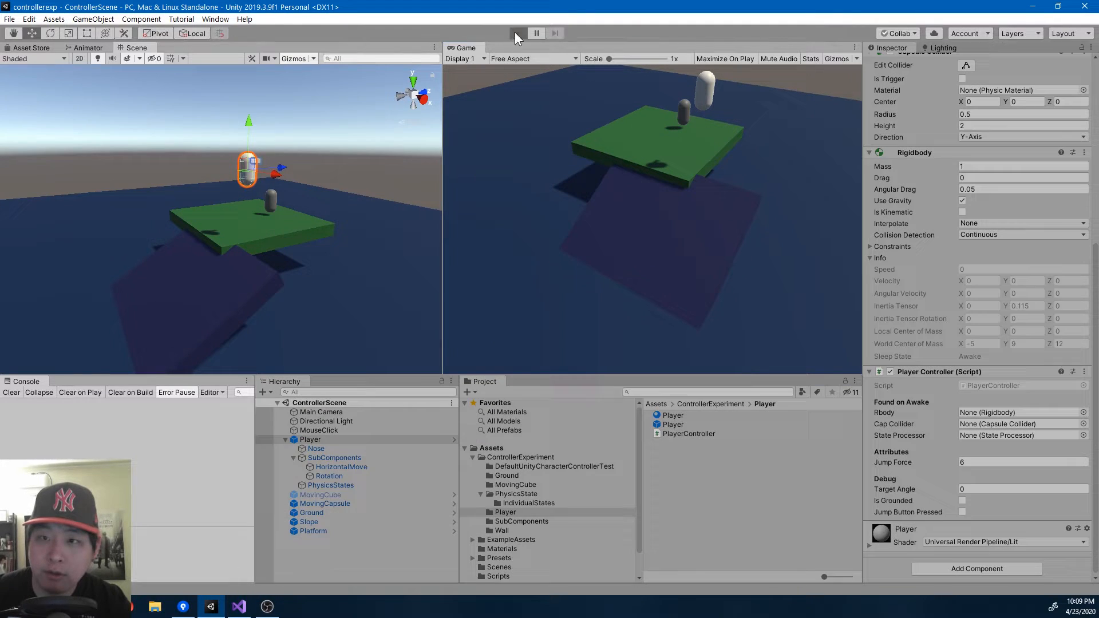
- Play-test the scene, watching the capsule fall while ground, landing and jump states are logged, then stop
click(517, 33)
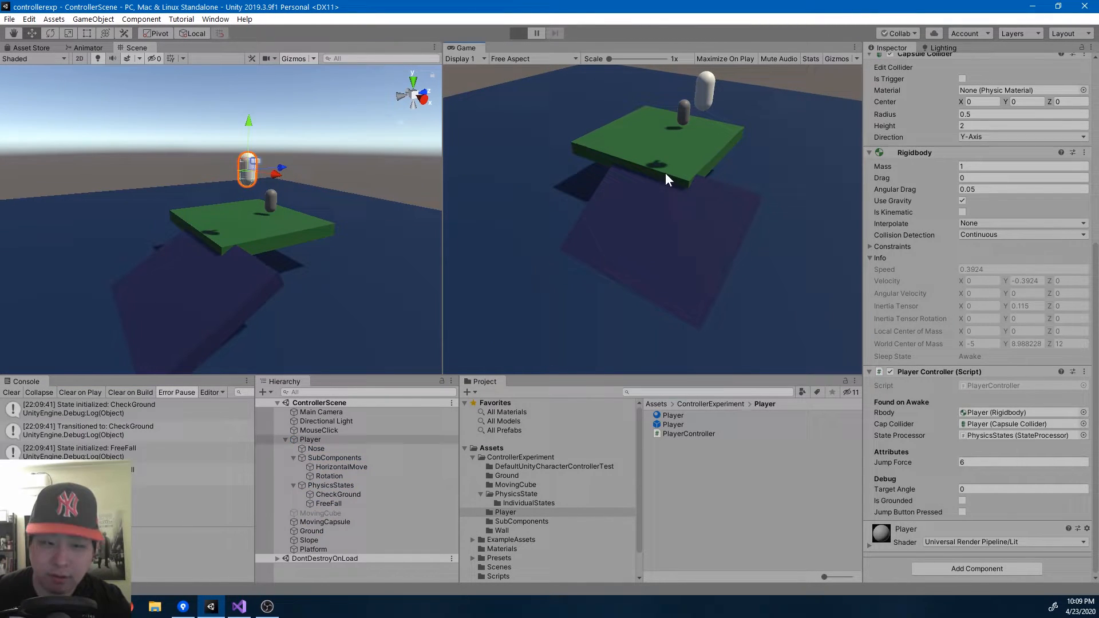
click(518, 34)
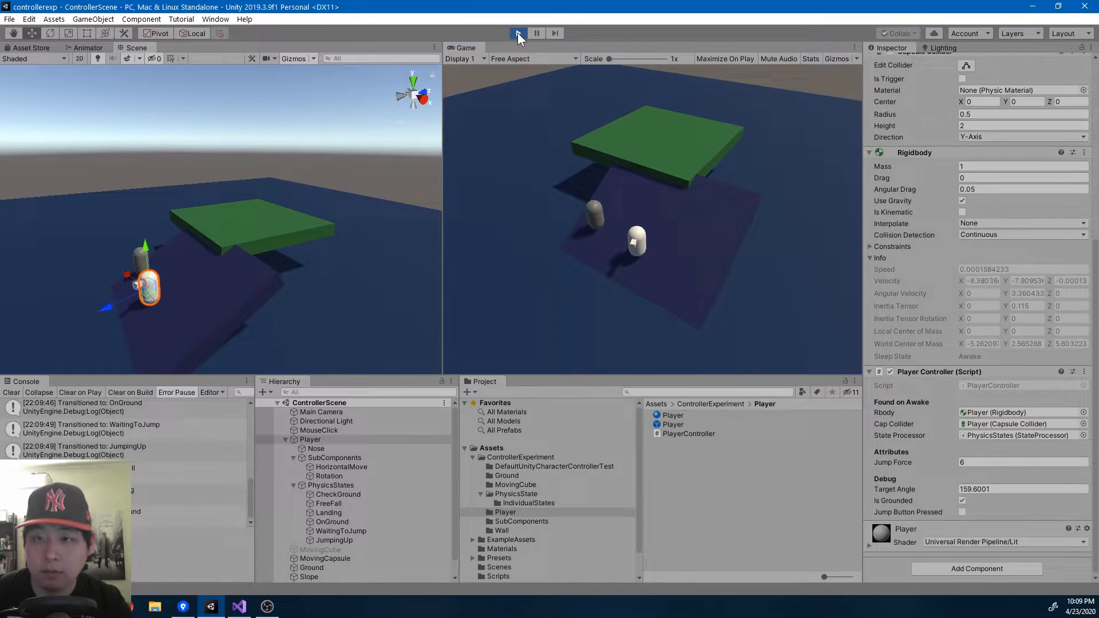
click(517, 33)
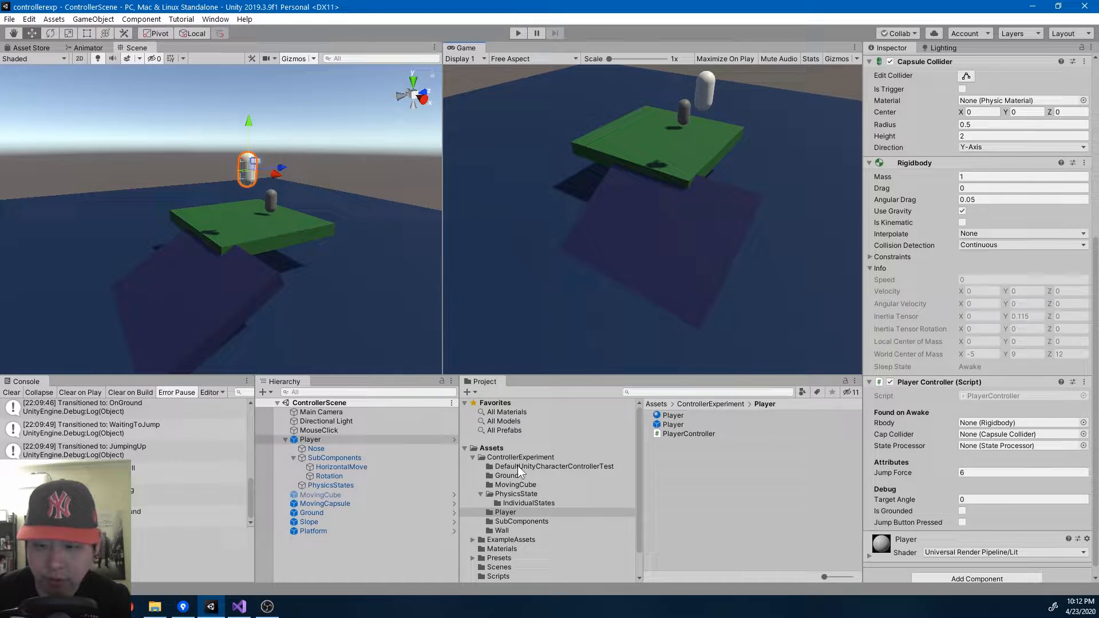
- Preview the CheckGround, Landing and OnGround scripts from PhysicsState > IndividualStates, then switch to Paint
click(528, 503)
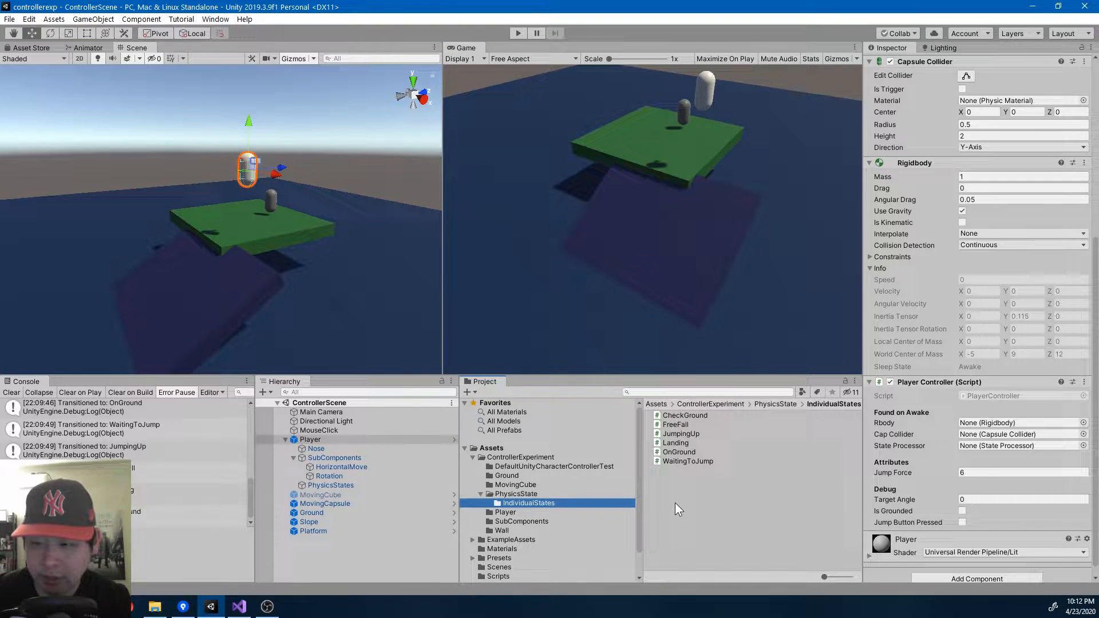
click(684, 415)
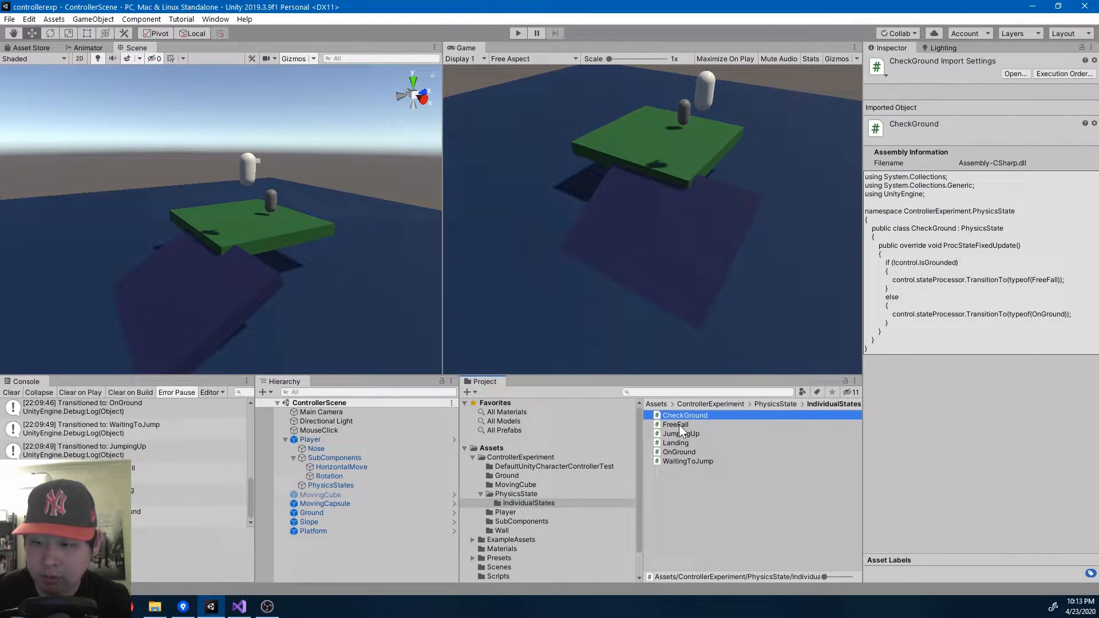
click(678, 452)
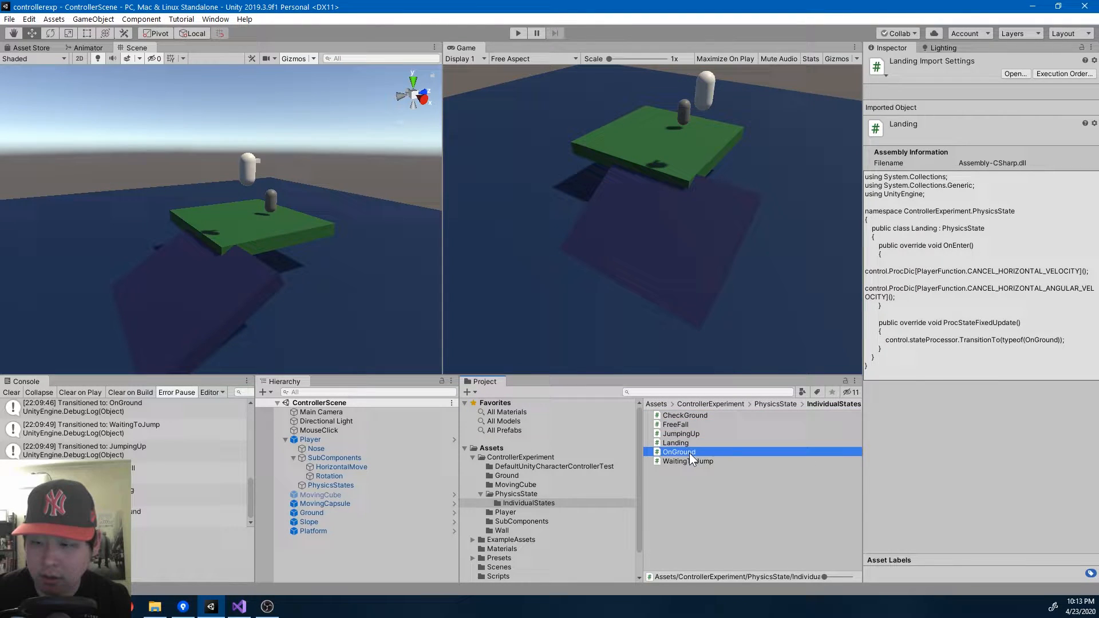
click(677, 451)
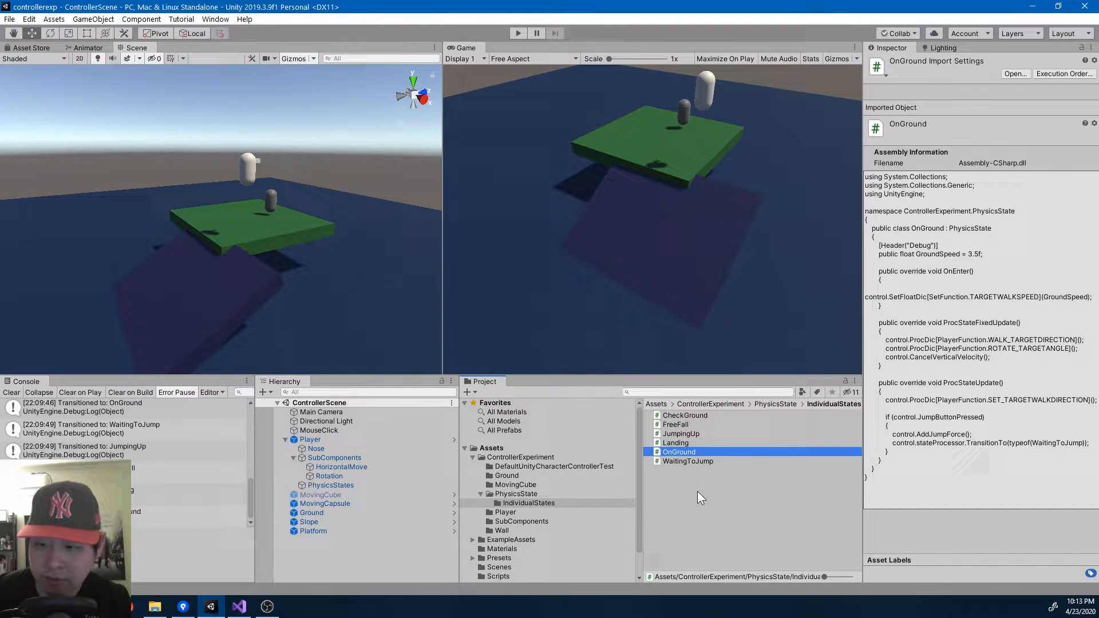
click(295, 607)
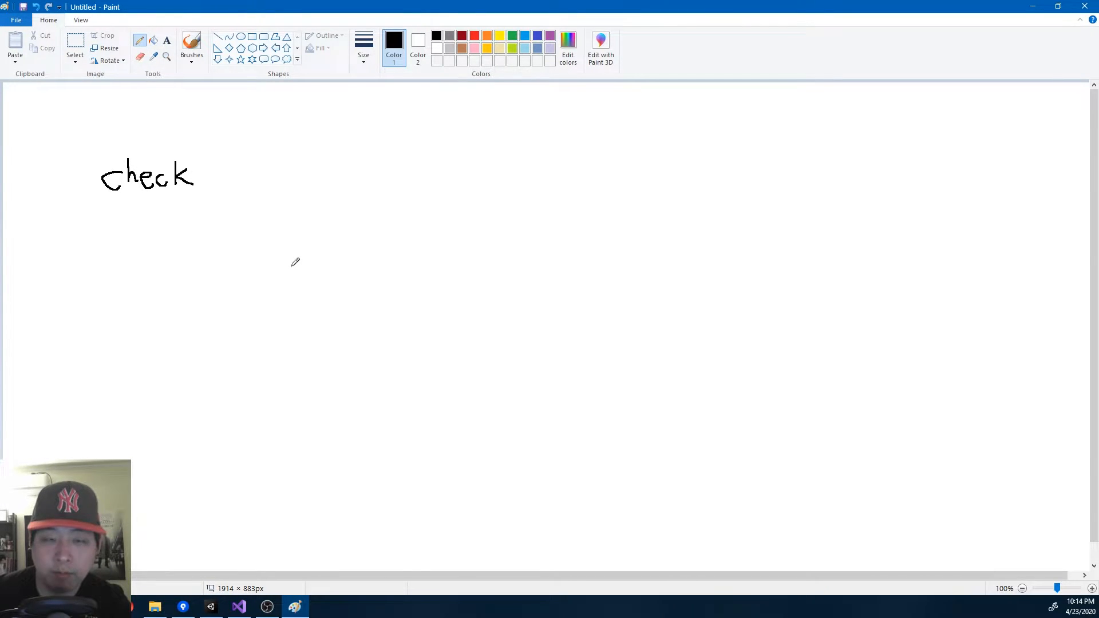
- Write check, fall, land, ground and jump up with the Pencil, joined by arrows and boxed, then switch to Visual Studio
drag(199, 175, 235, 175)
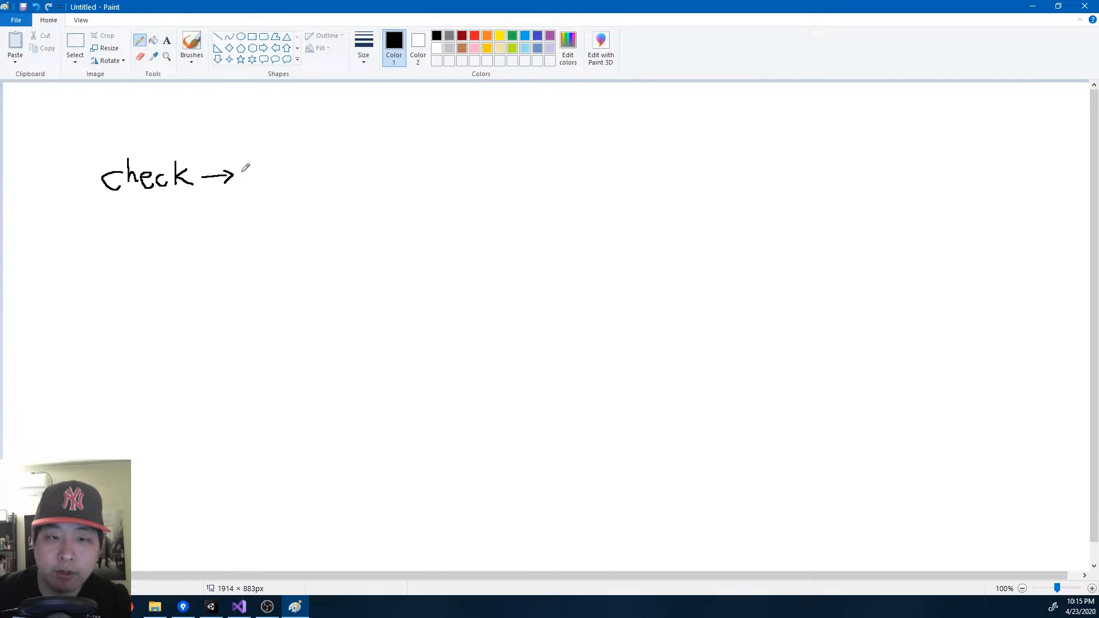
drag(249, 175, 291, 175)
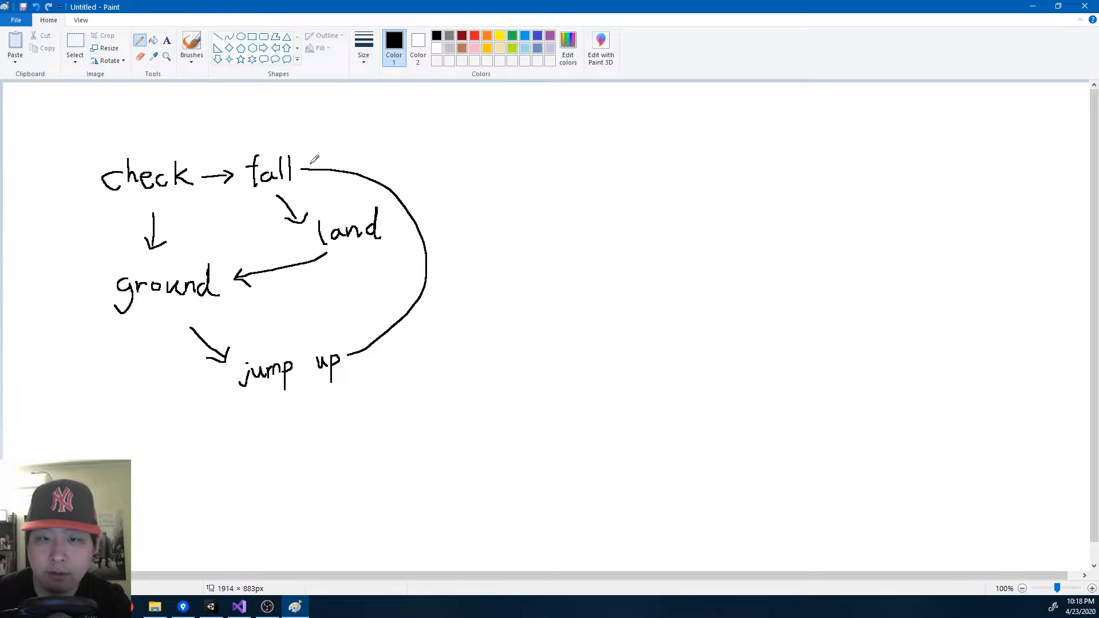
drag(316, 160, 301, 175)
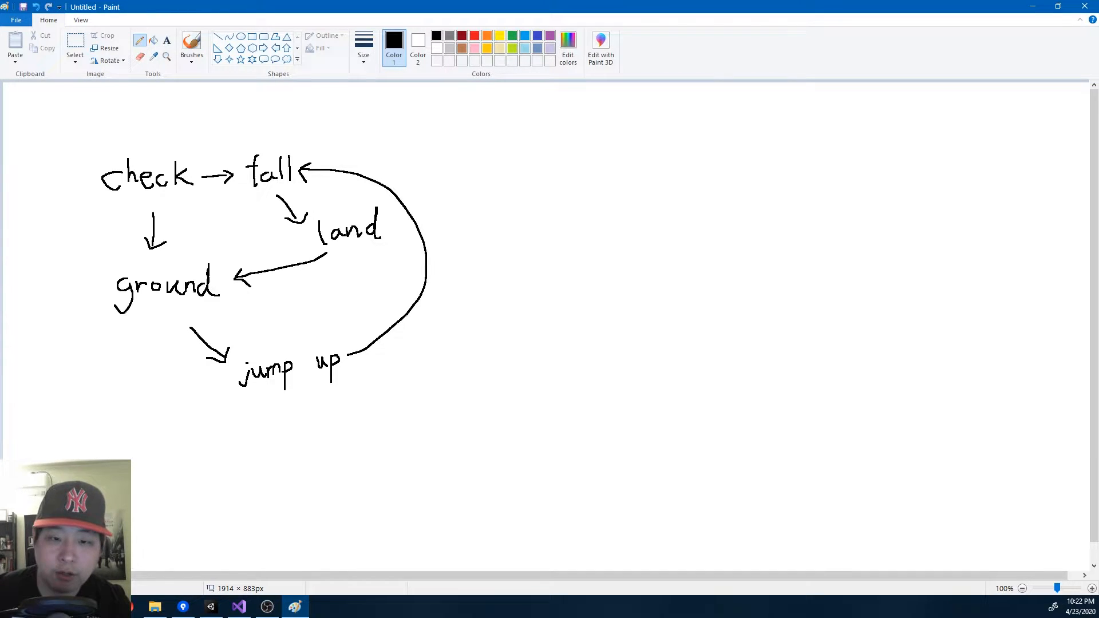
drag(79, 158, 80, 199)
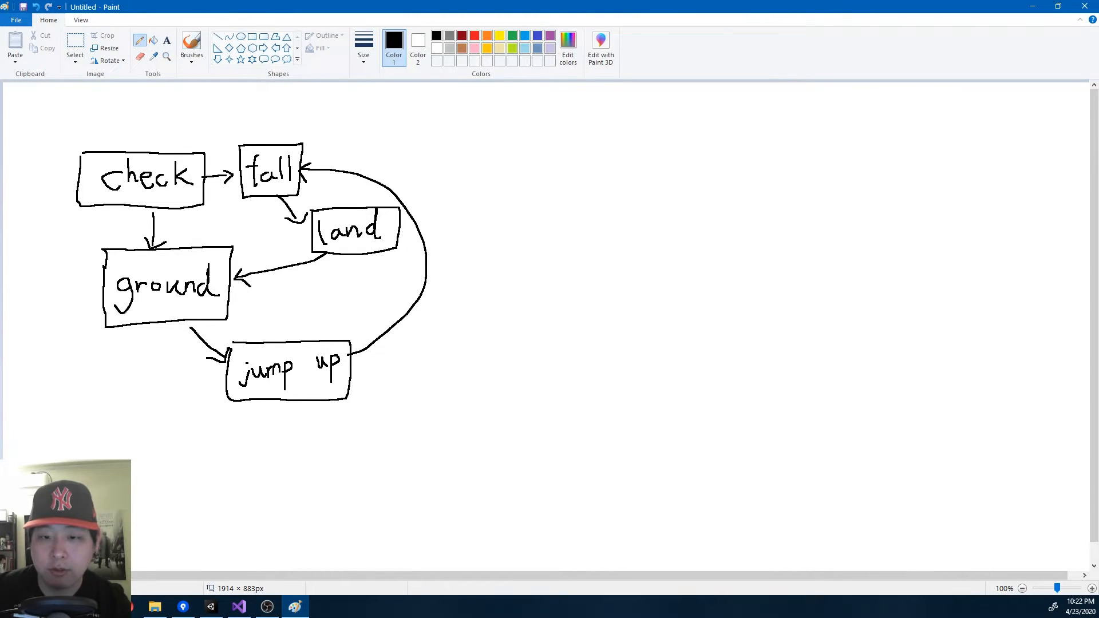
click(238, 607)
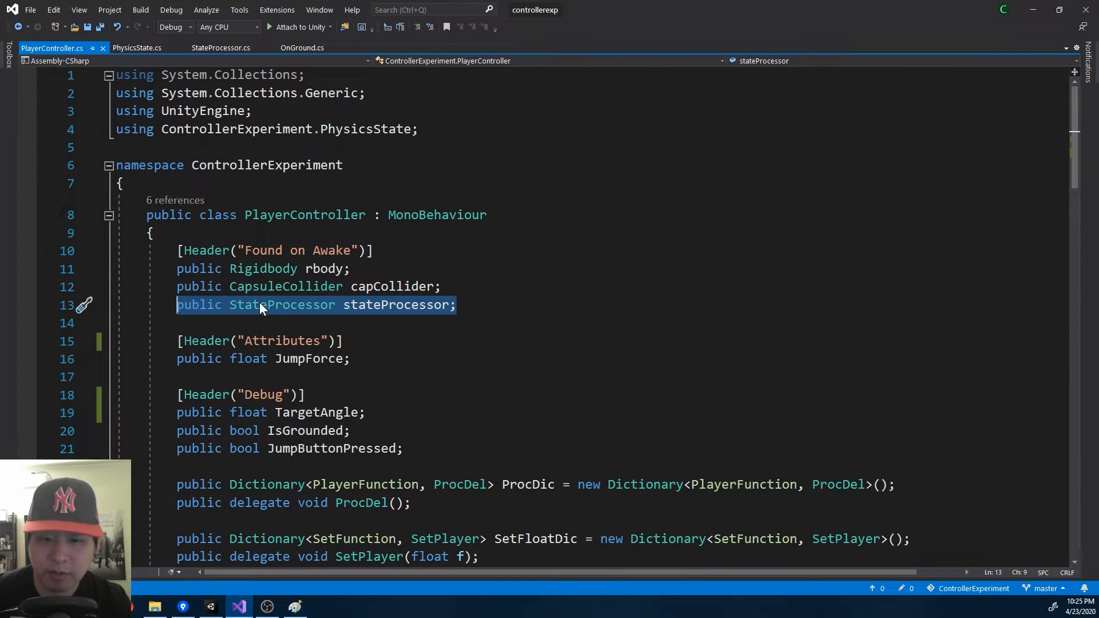
mouse_move(429, 312)
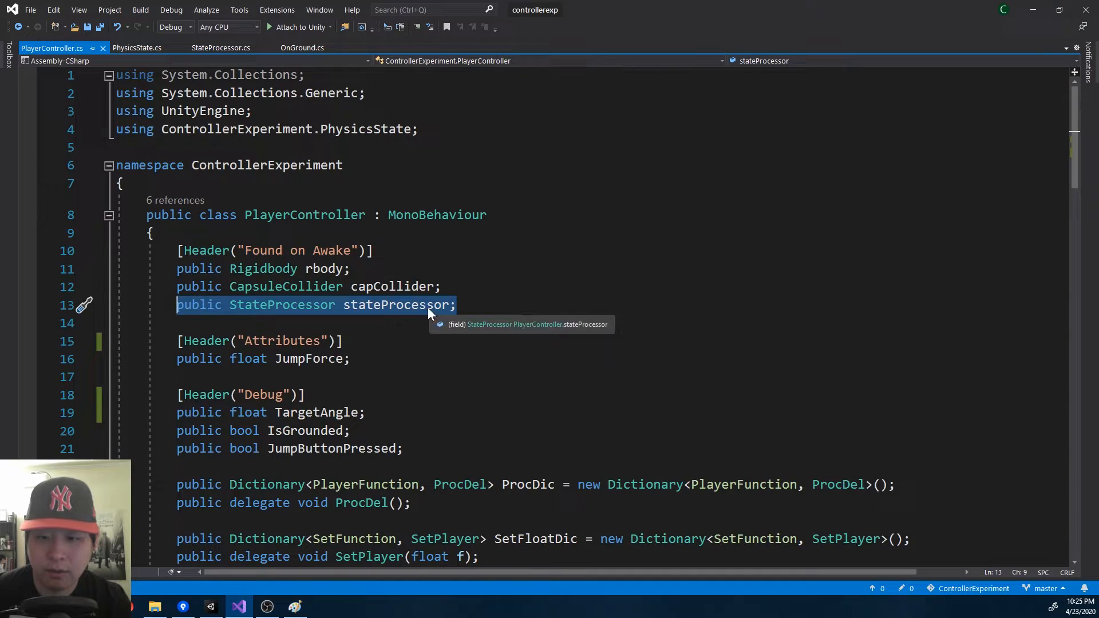
scroll(down, 3)
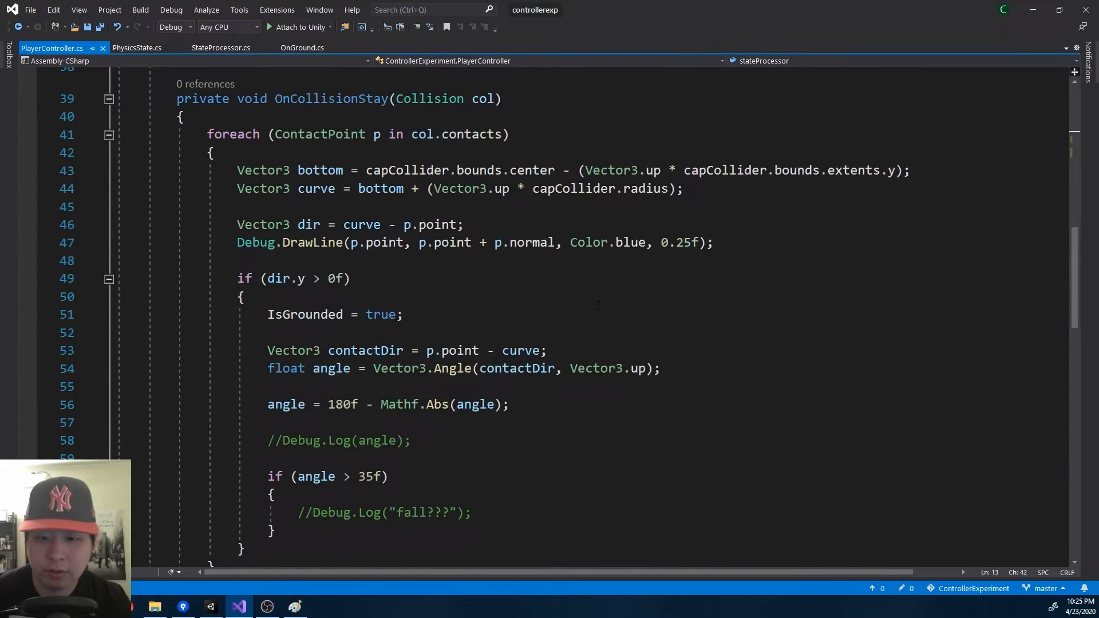
scroll(down, 3)
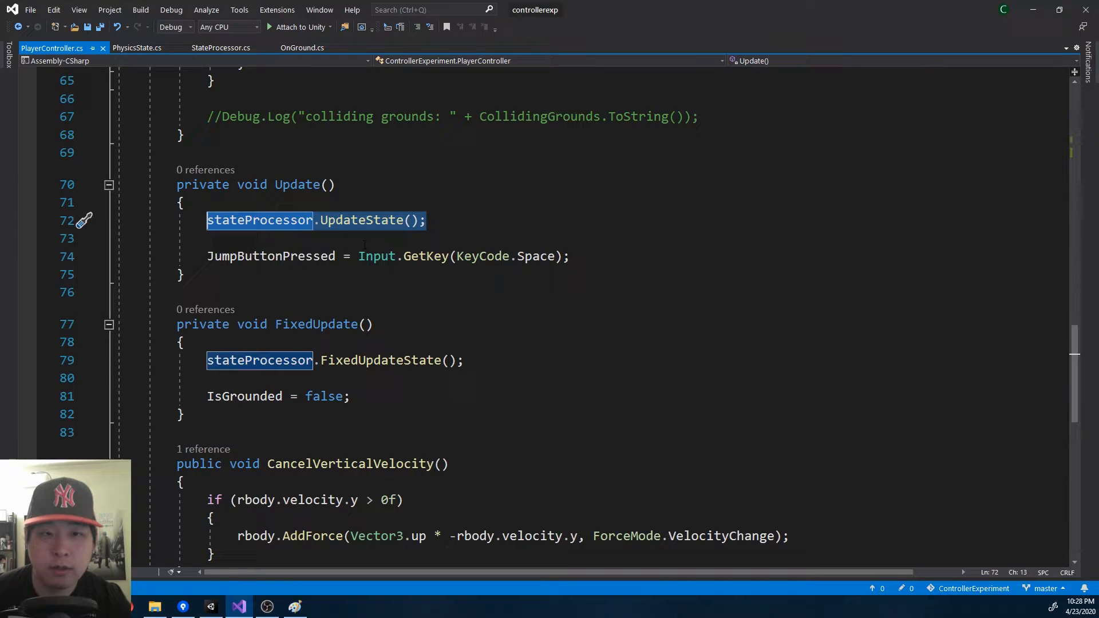
click(137, 47)
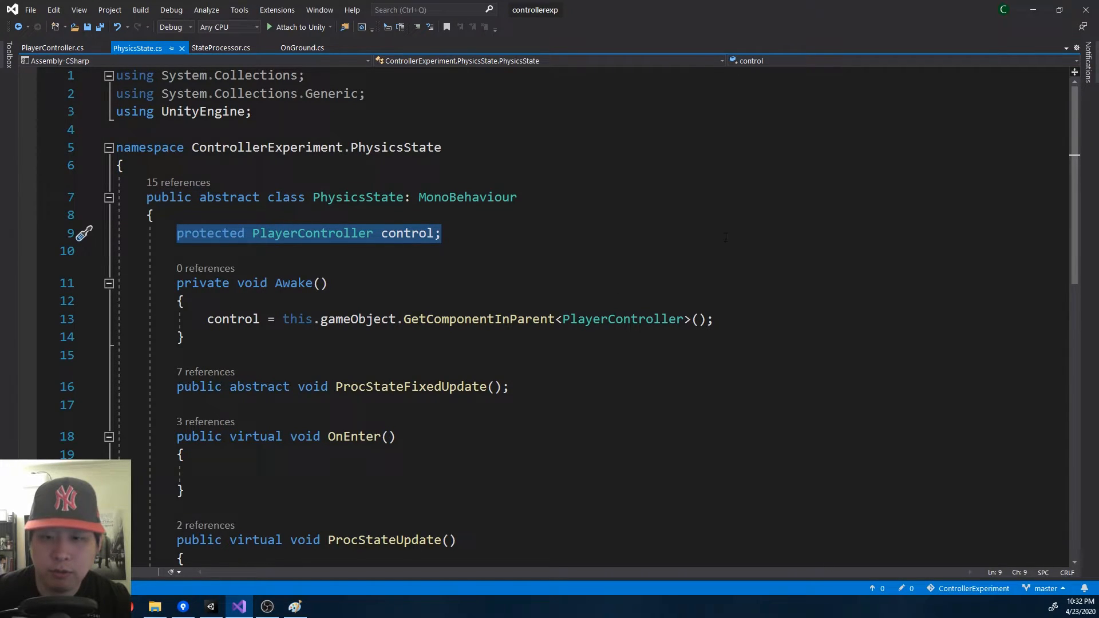
- Highlight PhysicsState's control field, OnEnter and ProcStateUpdate declarations, then move to the StateProcessor tab
click(342, 386)
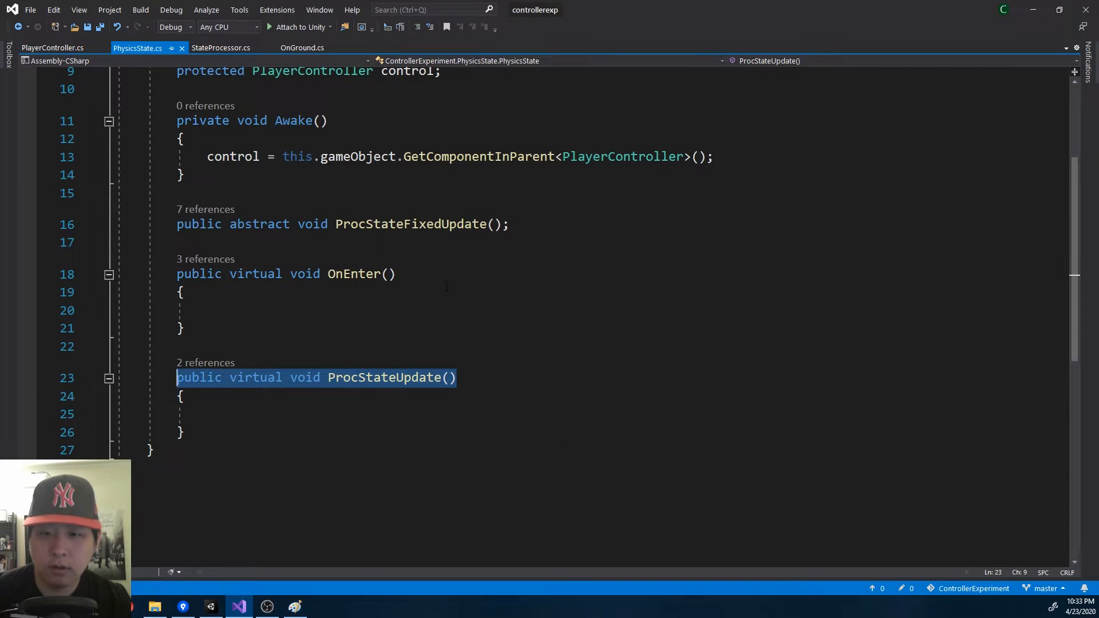
click(285, 274)
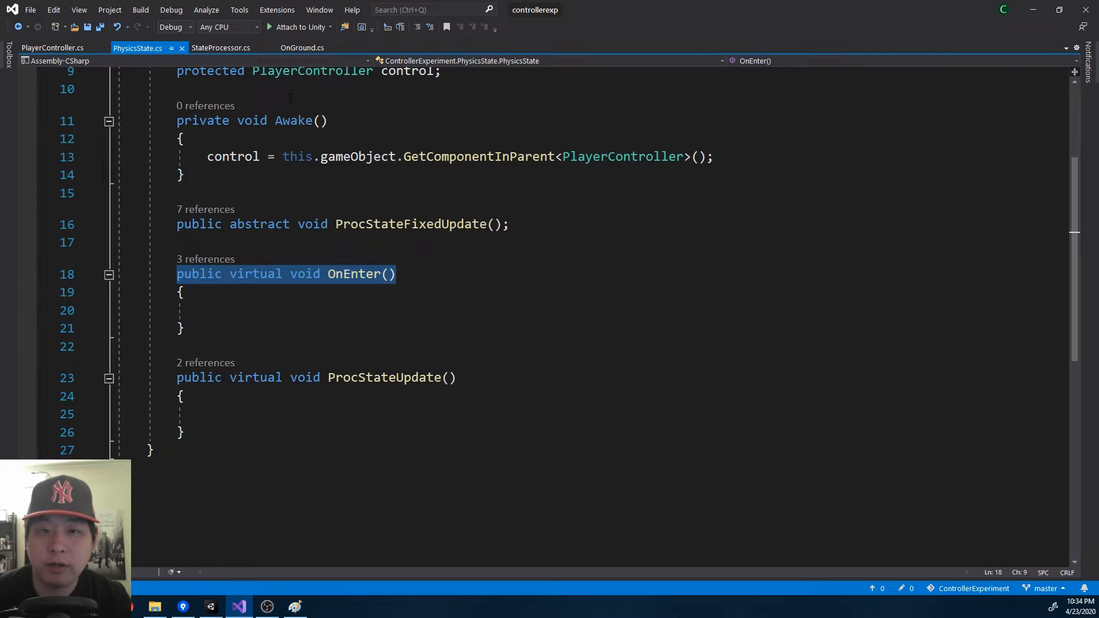
click(221, 48)
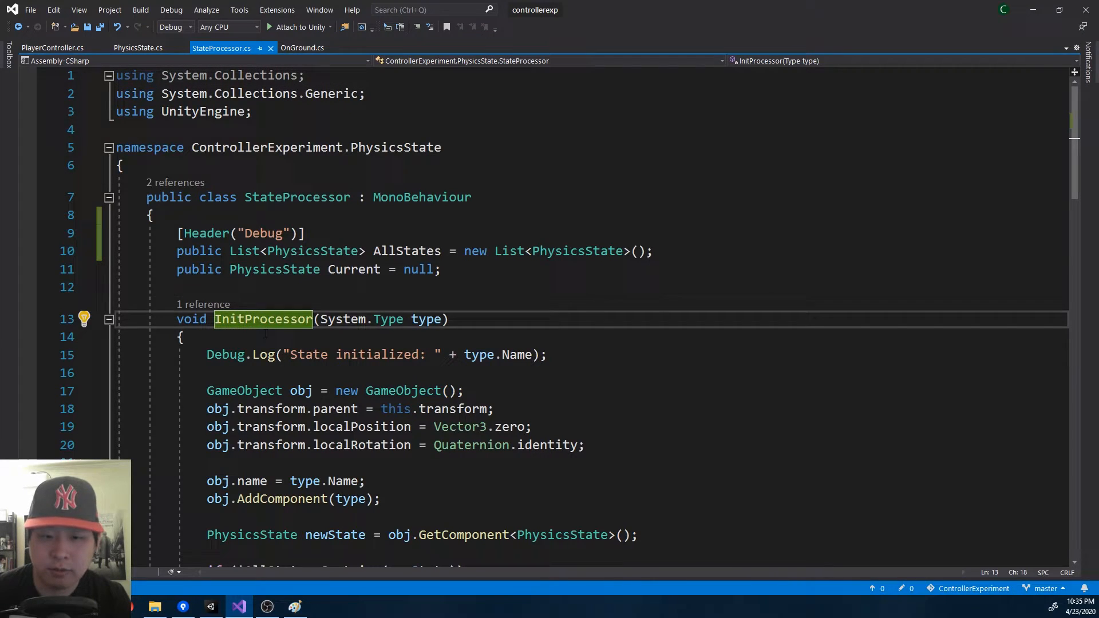
right_click(263, 319)
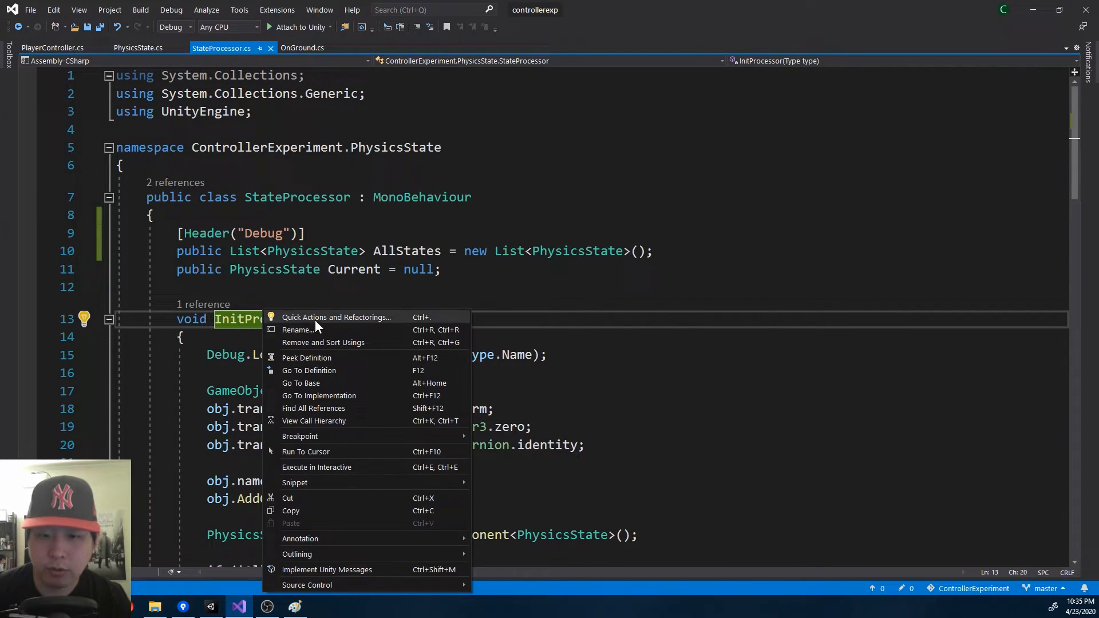
click(297, 330)
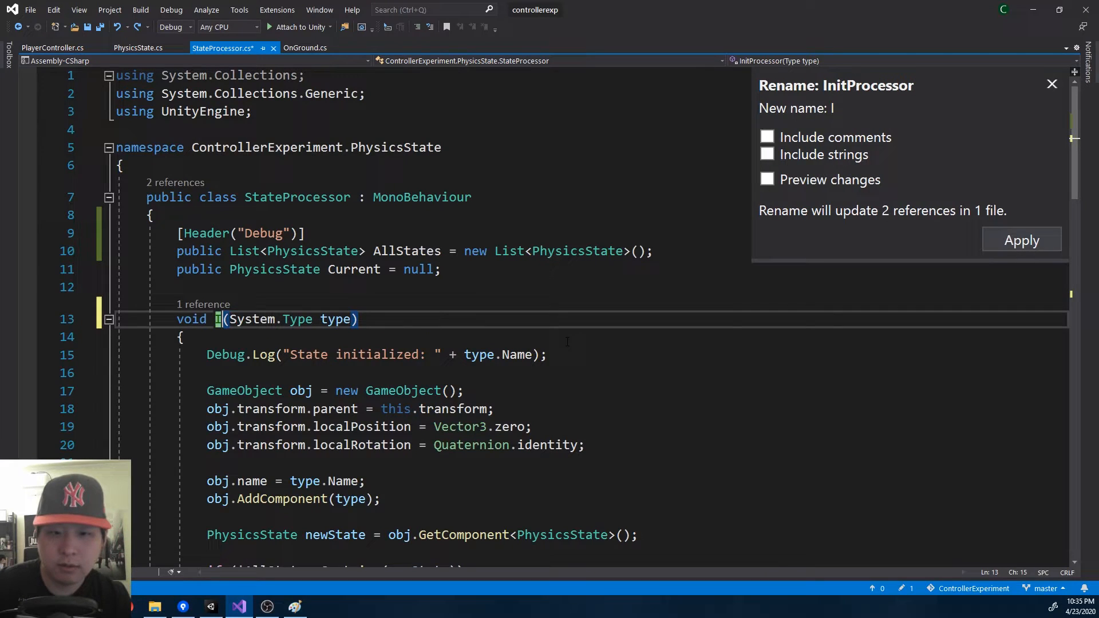
text(nitState)
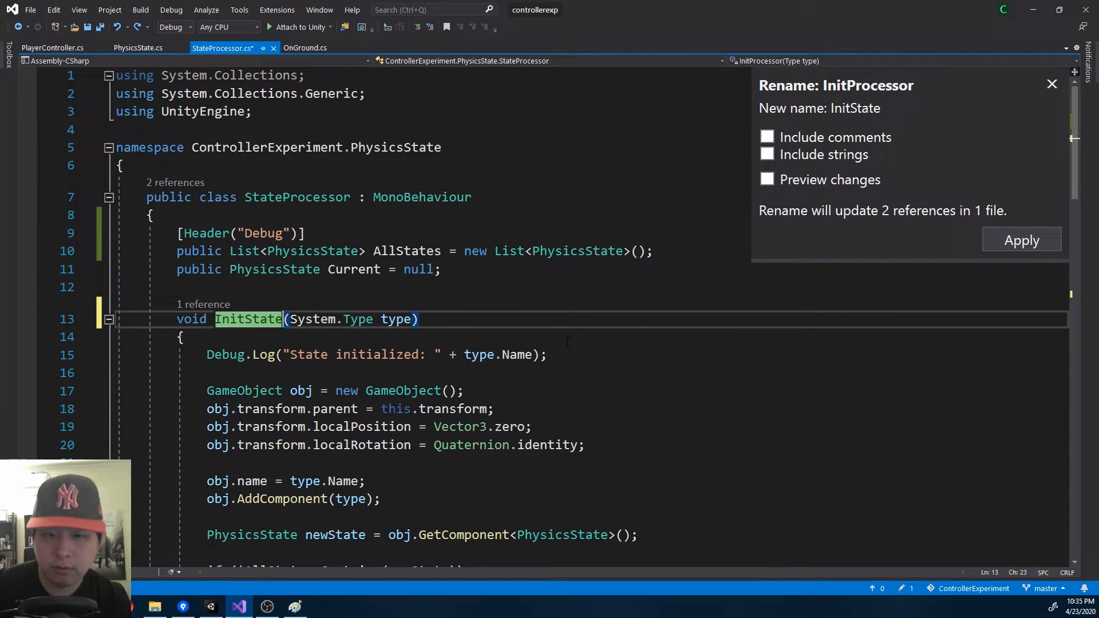
click(1020, 239)
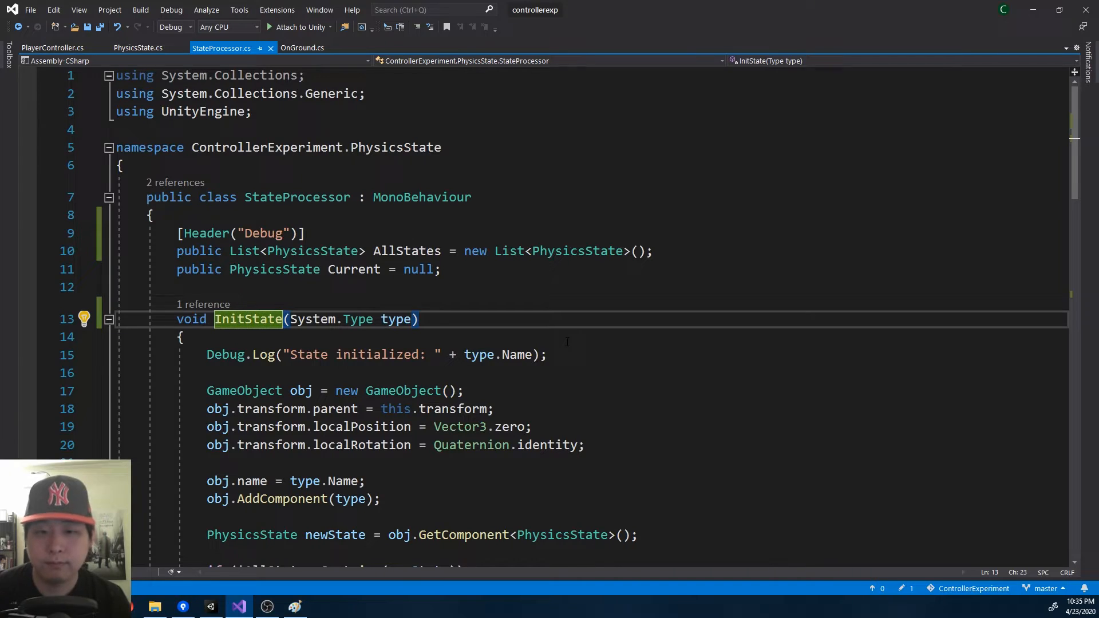
scroll(down, 3)
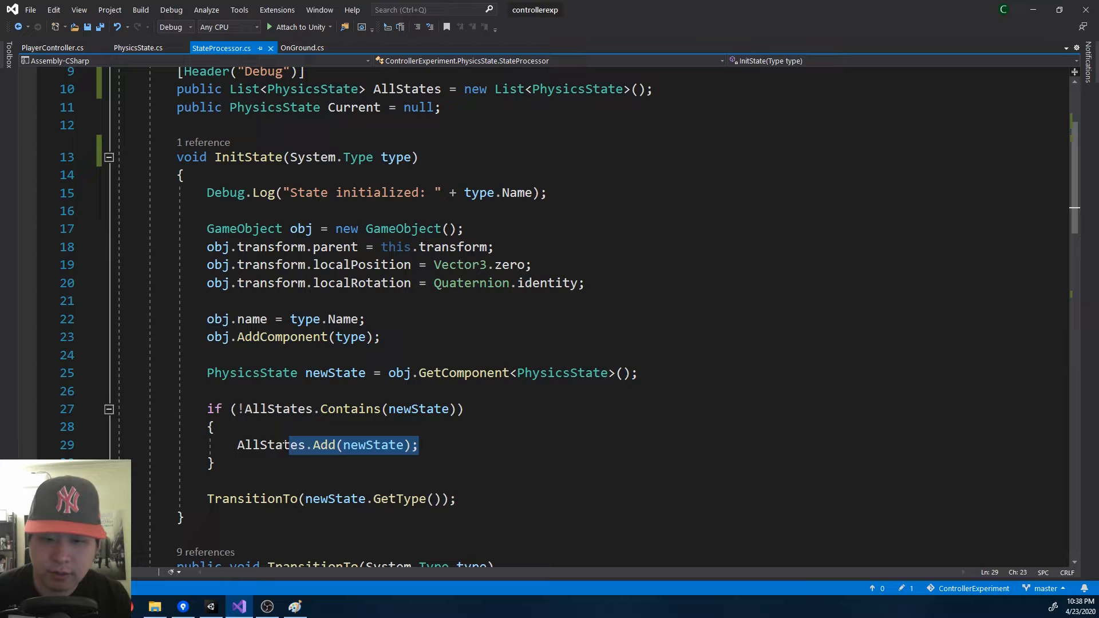
double_click(270, 444)
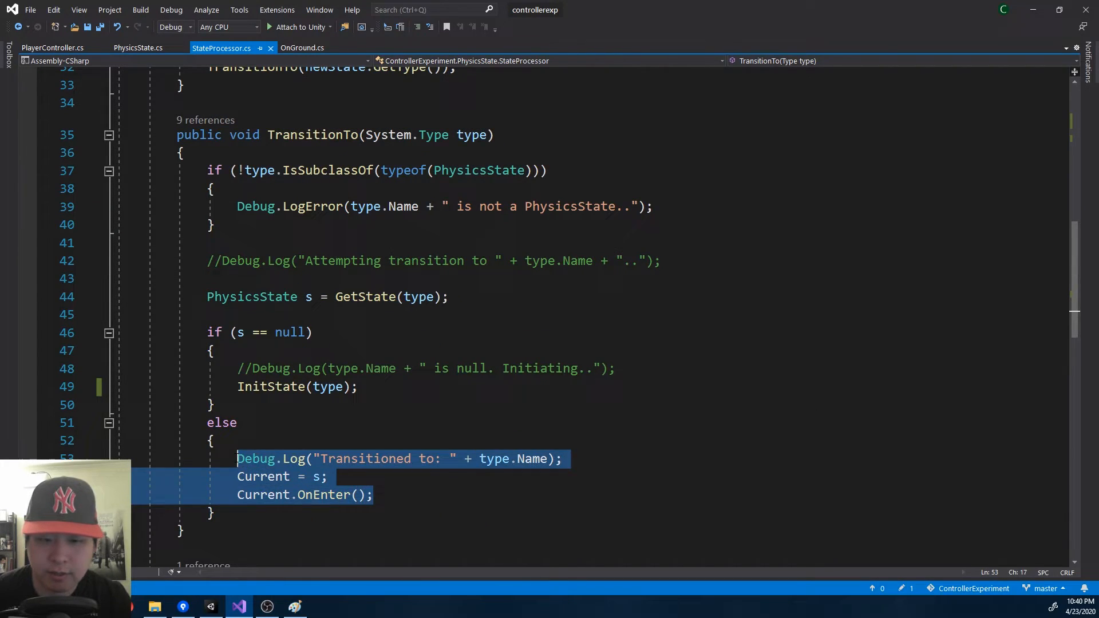
double_click(256, 206)
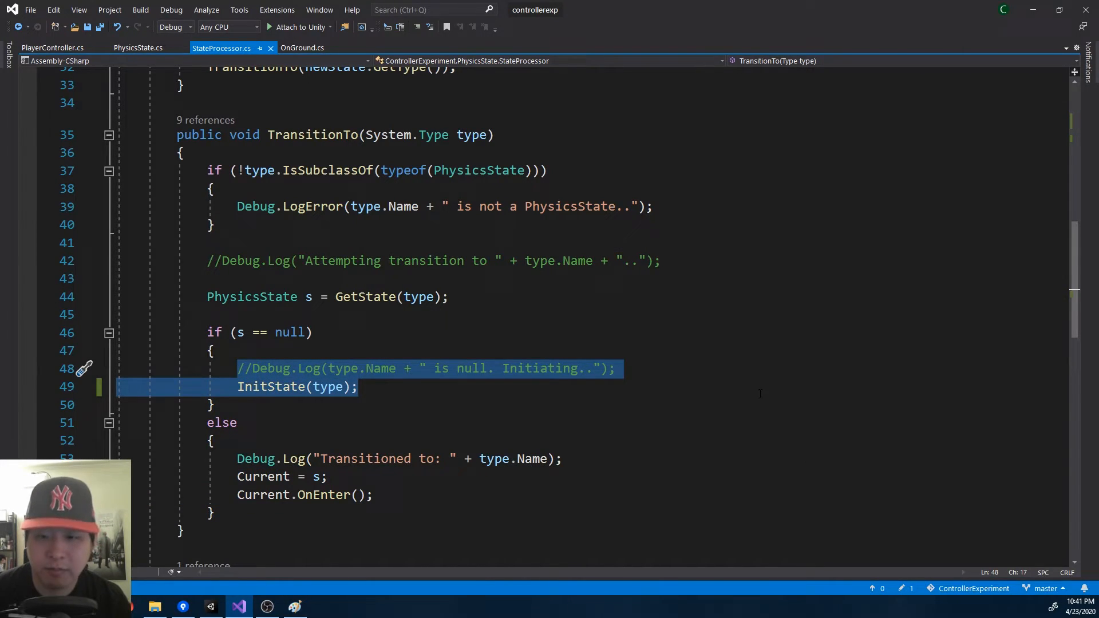
mouse_move(807, 419)
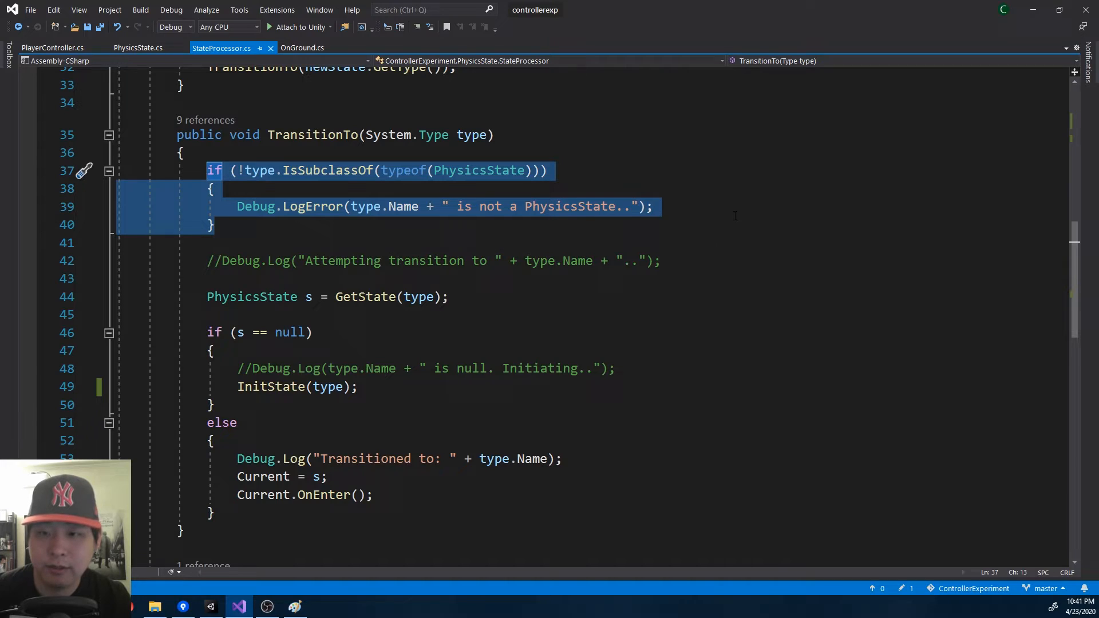
scroll(down, 3)
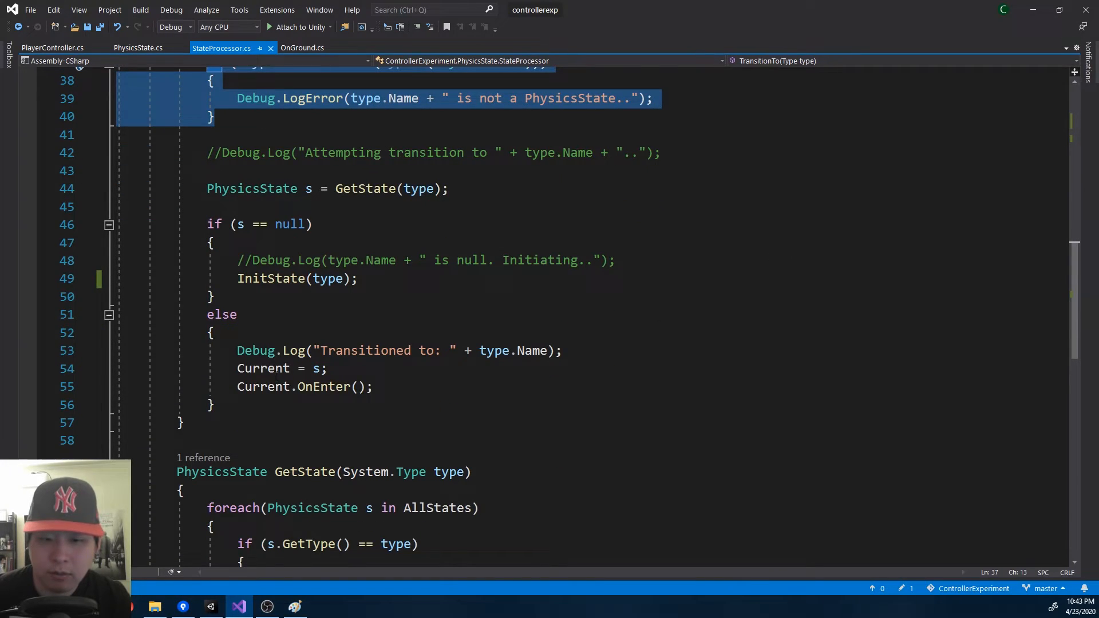
double_click(263, 367)
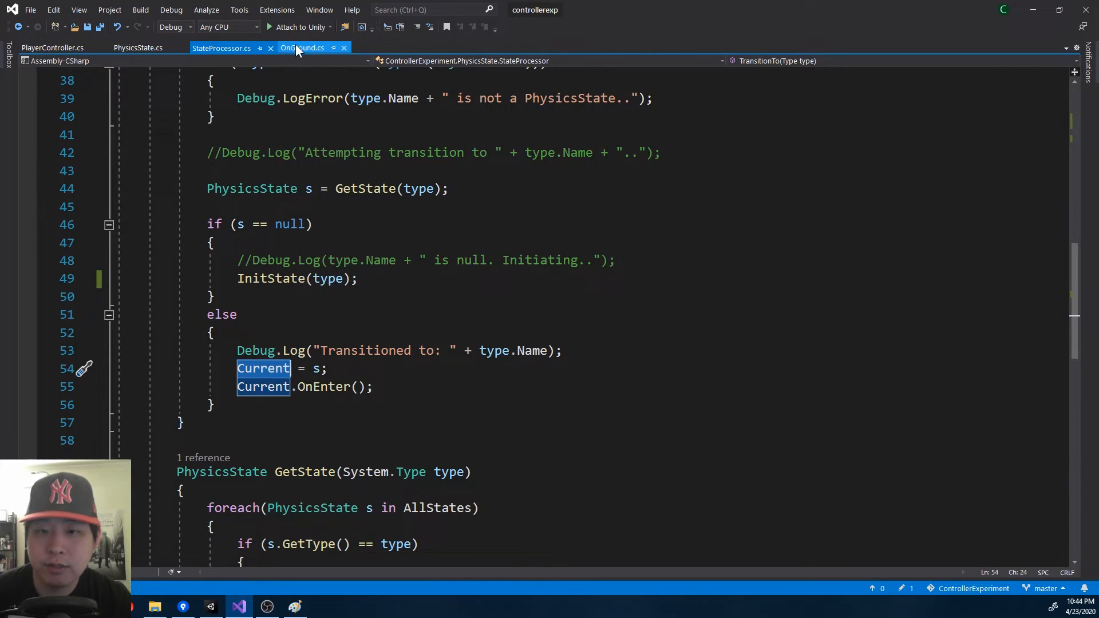
- Review how OnGround.cs sets walk speed in OnEnter and transitions to WaitingToJump/JumpingUp
click(302, 48)
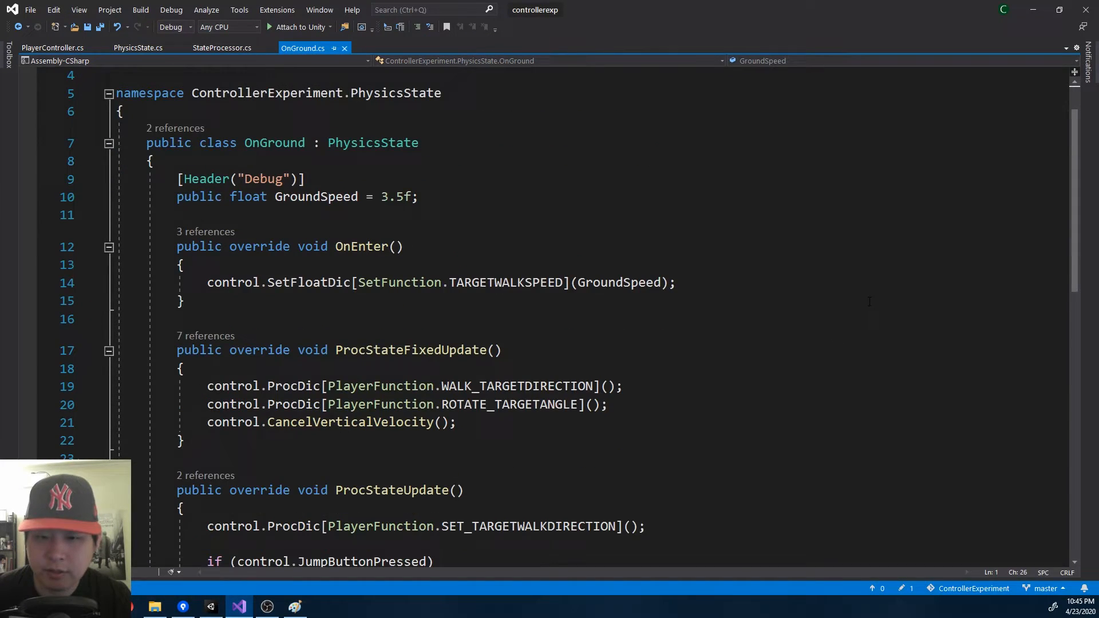
scroll(down, 3)
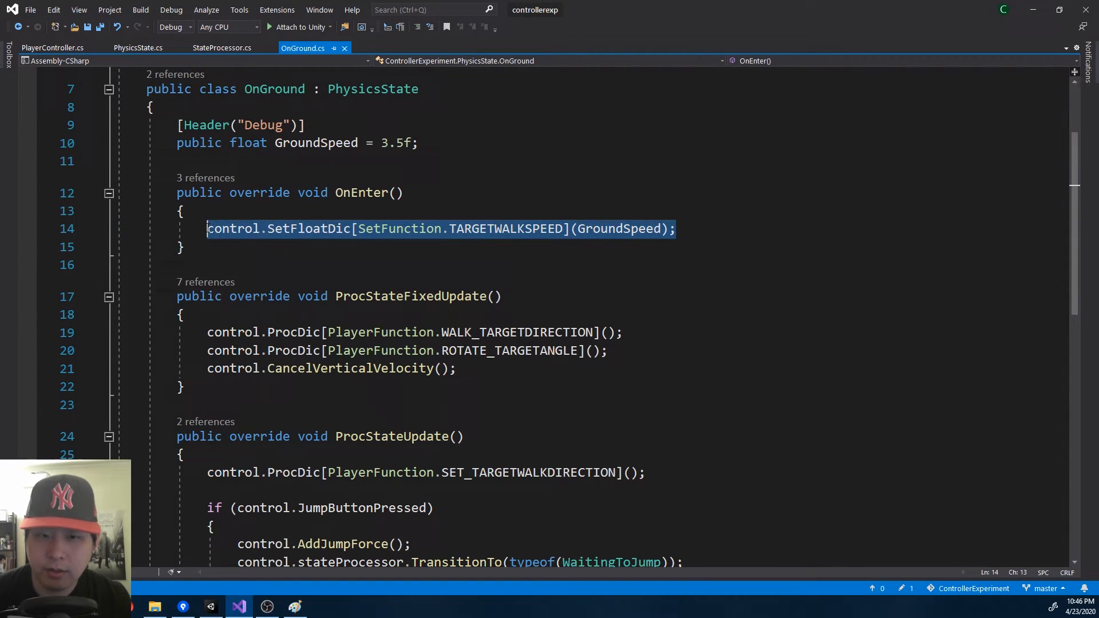
click(238, 332)
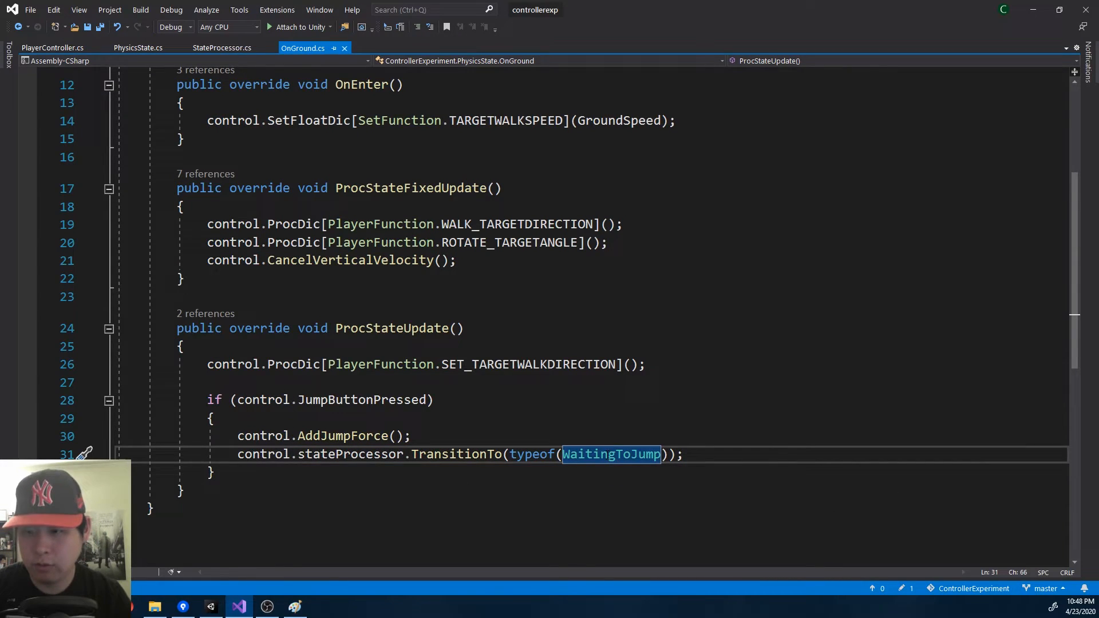
click(611, 454)
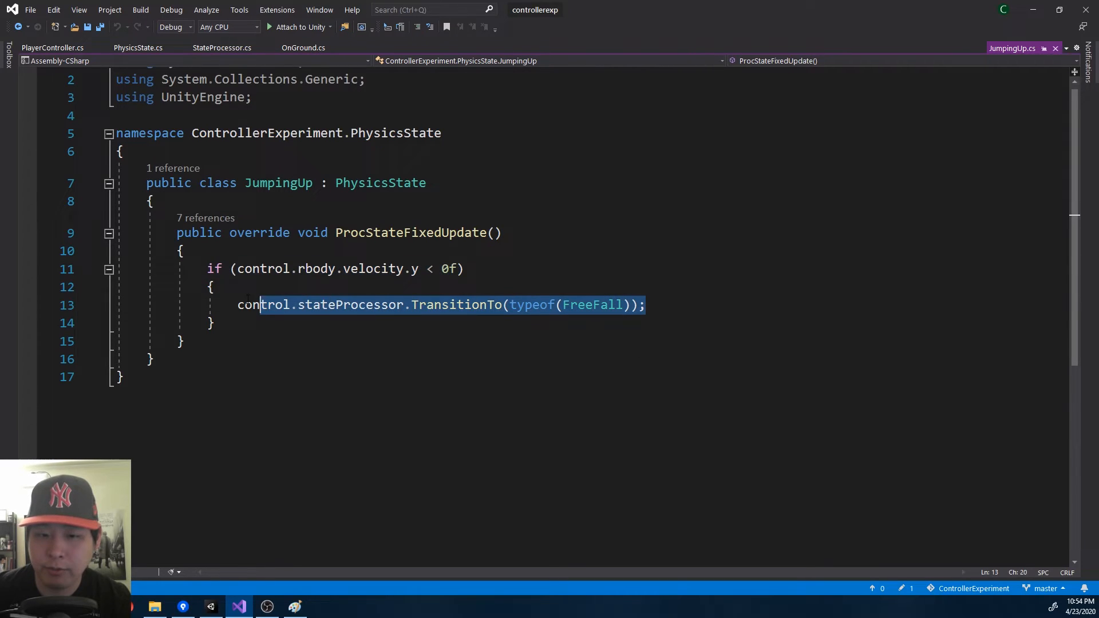
- Go to the FreeFall and Landing definitions, note Landing's control references, return to OnGround, then switch to Unity
double_click(590, 304)
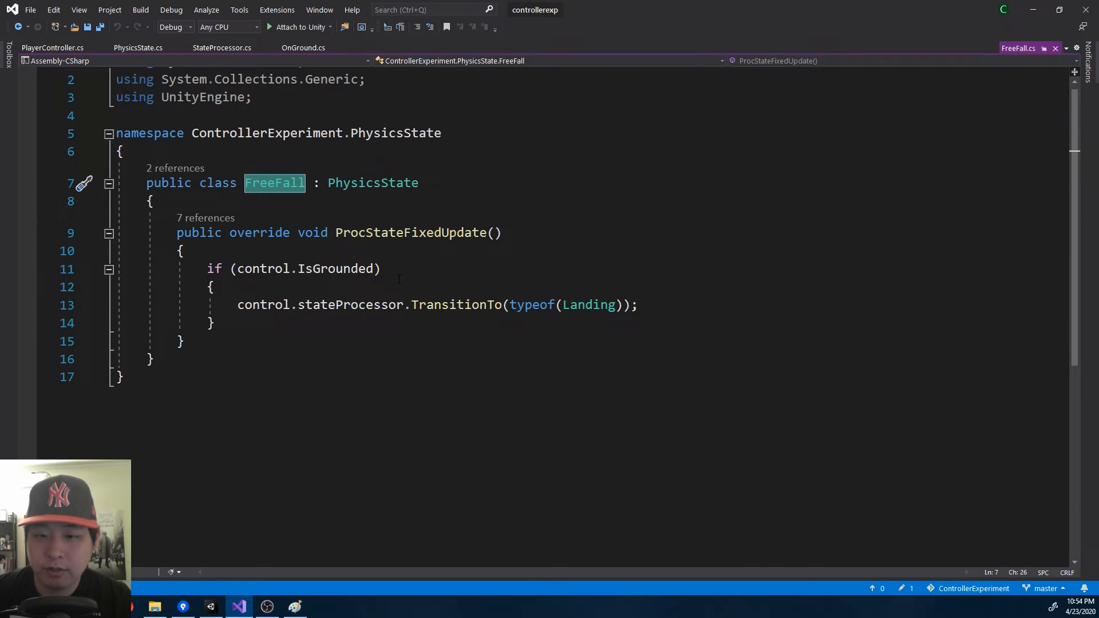
click(569, 304)
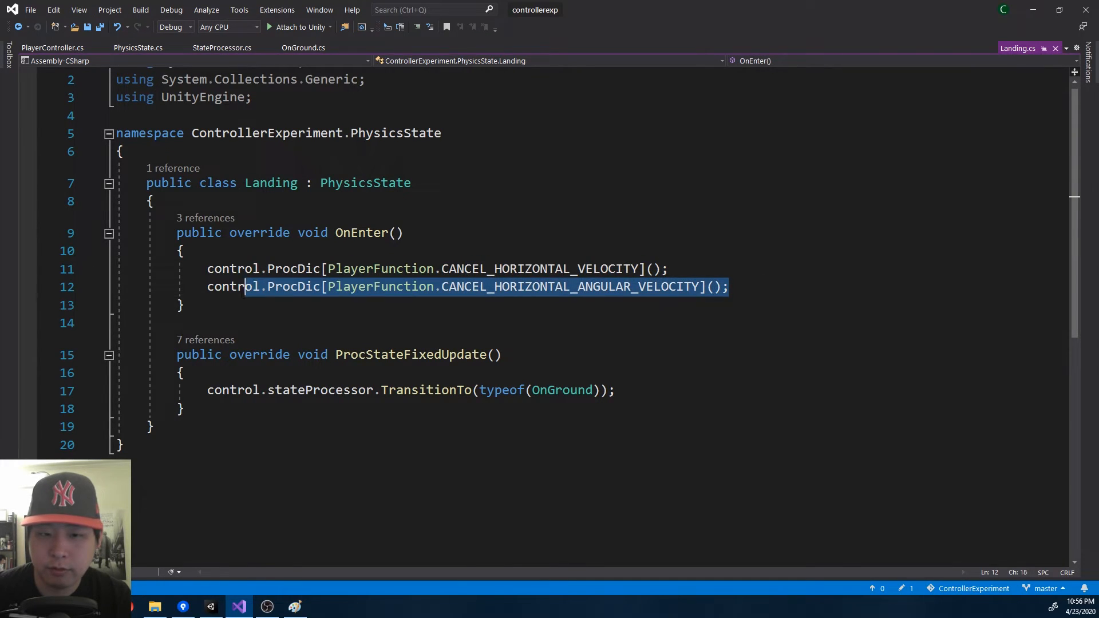
double_click(233, 286)
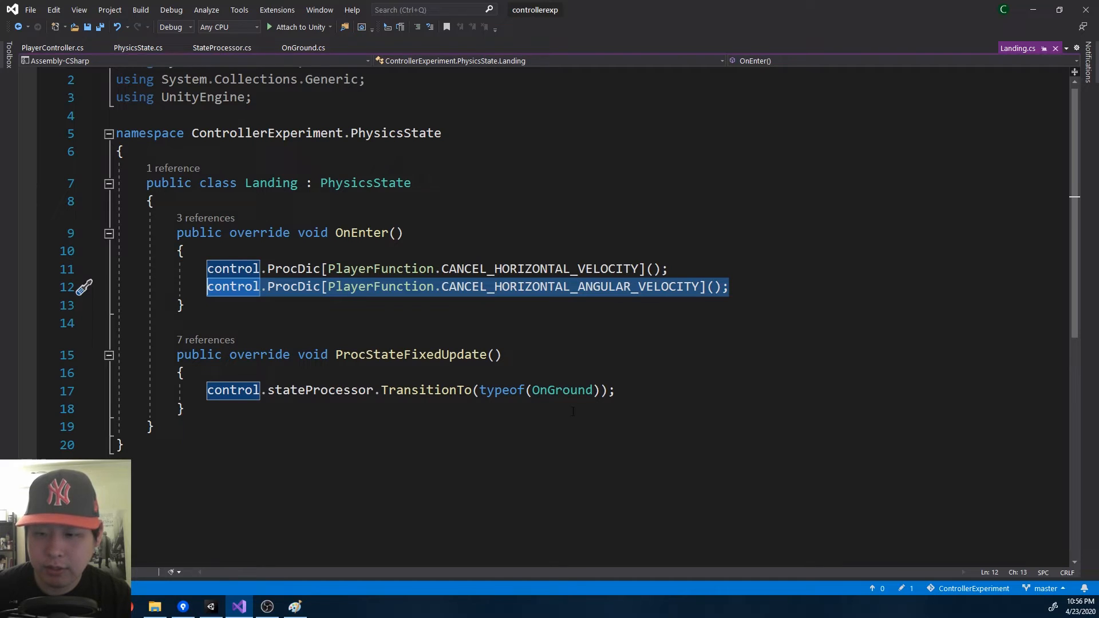
double_click(561, 390)
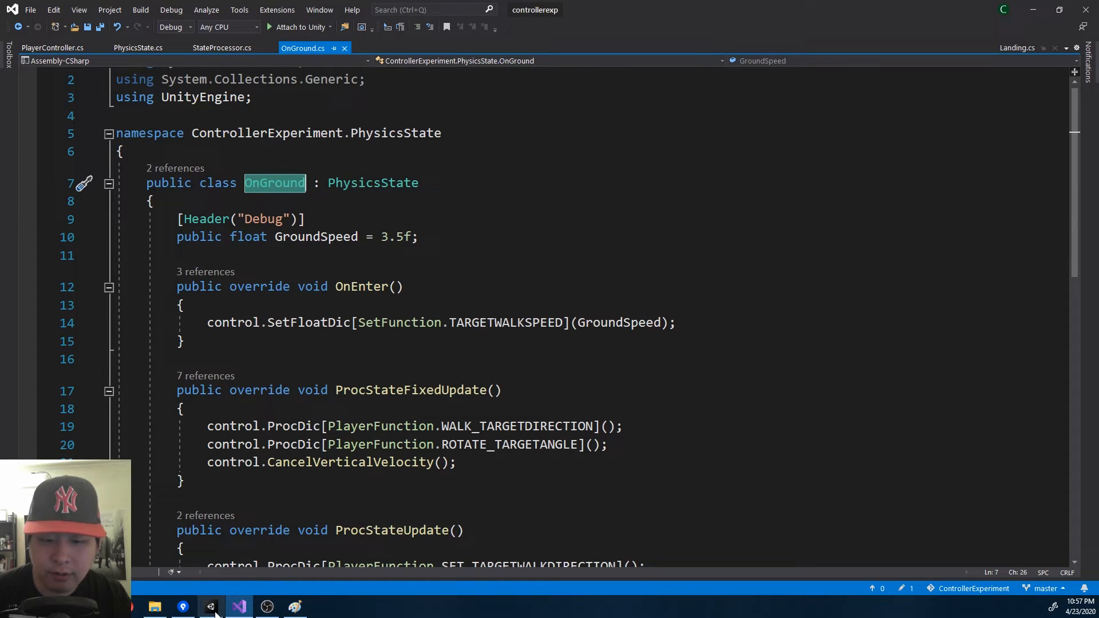
click(210, 607)
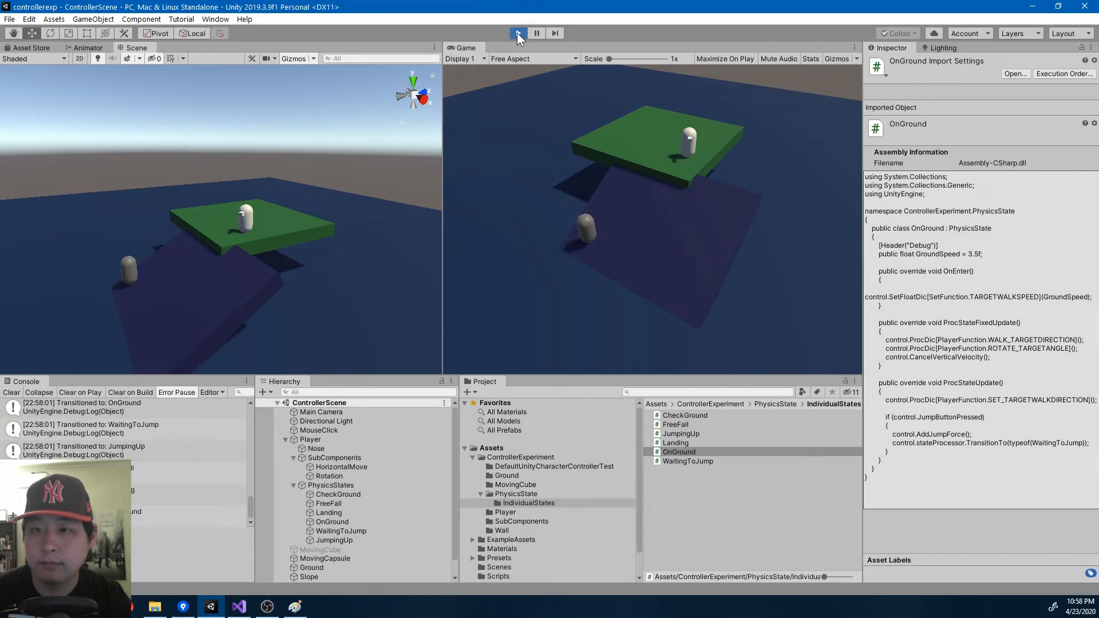
- Inspect the PhysicsStates object's state processor and start the scene in Play mode
click(517, 33)
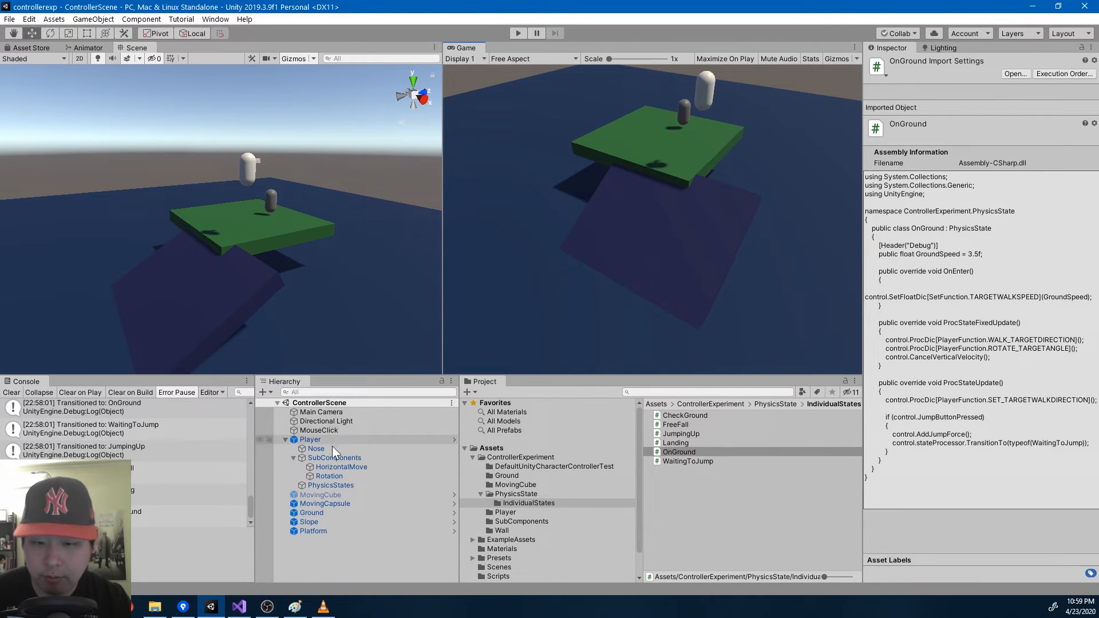
click(329, 485)
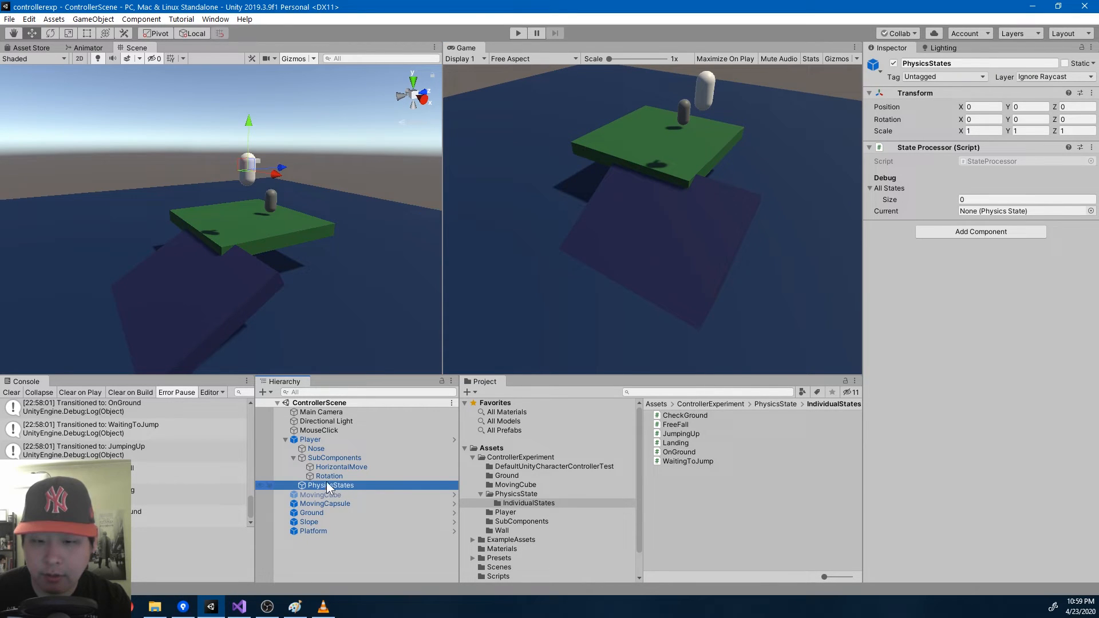
click(518, 33)
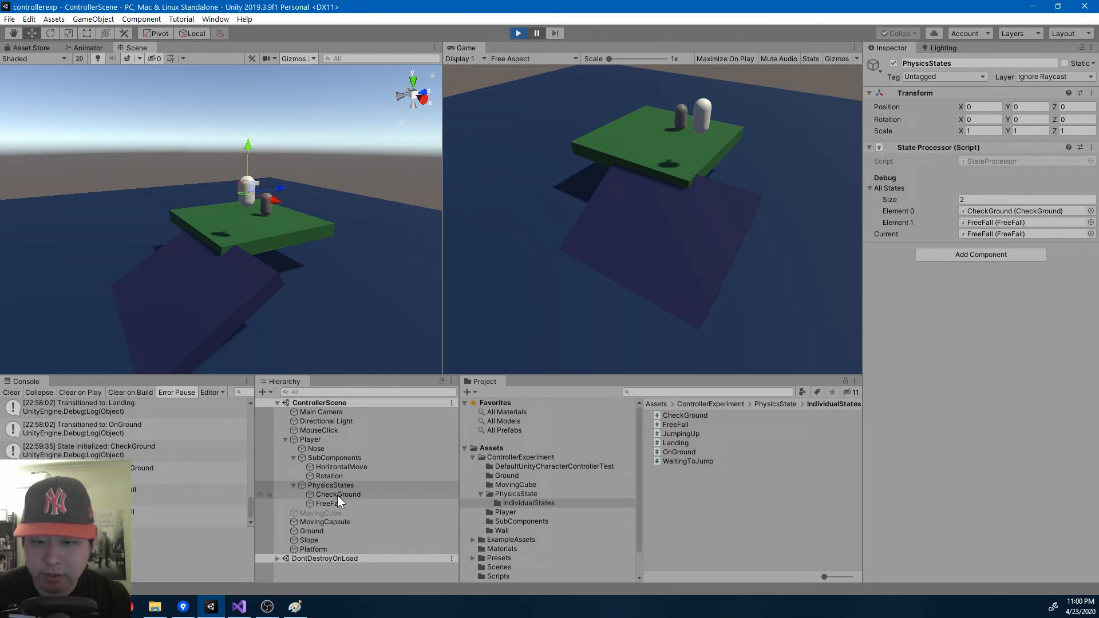
- Inspect the spawned FreeFall, Landing and OnGround state objects under PhysicsStates, then stop Play mode
click(329, 504)
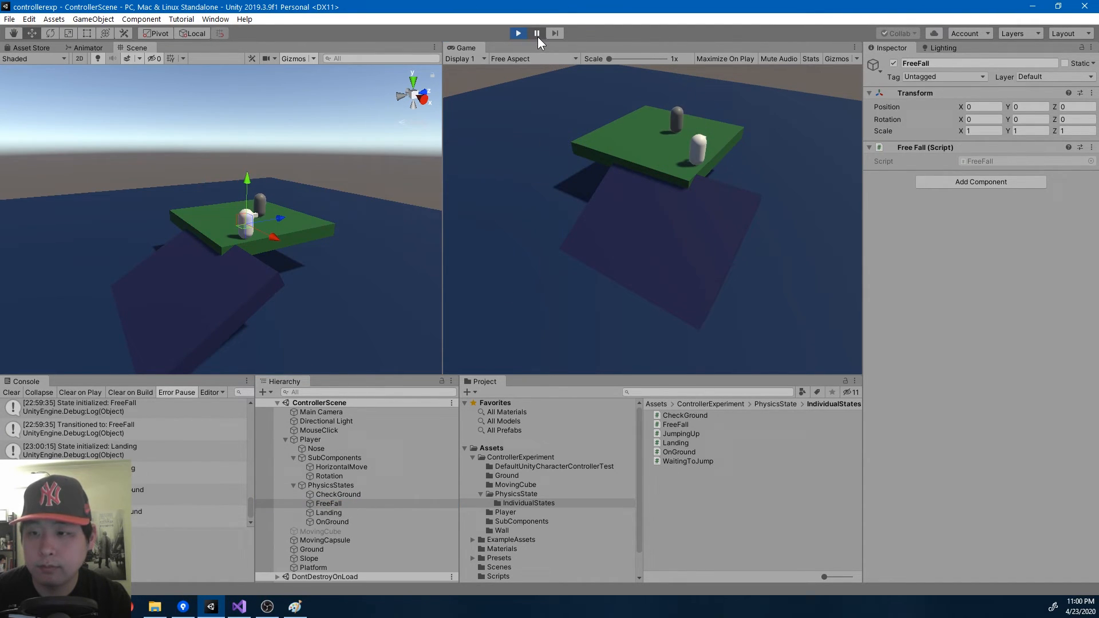
click(329, 512)
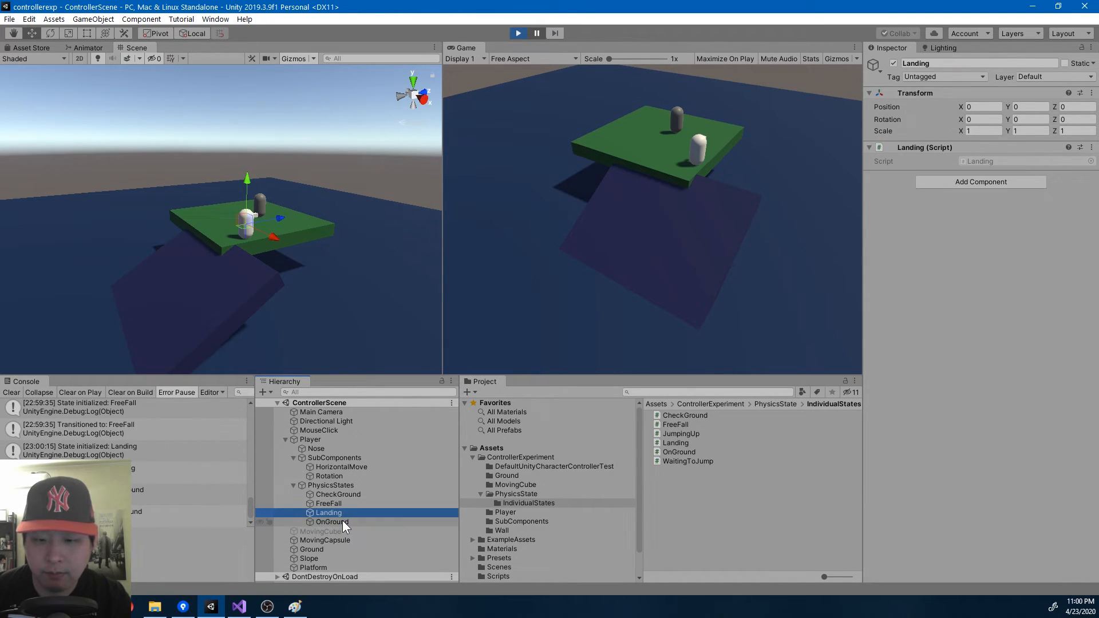
click(332, 521)
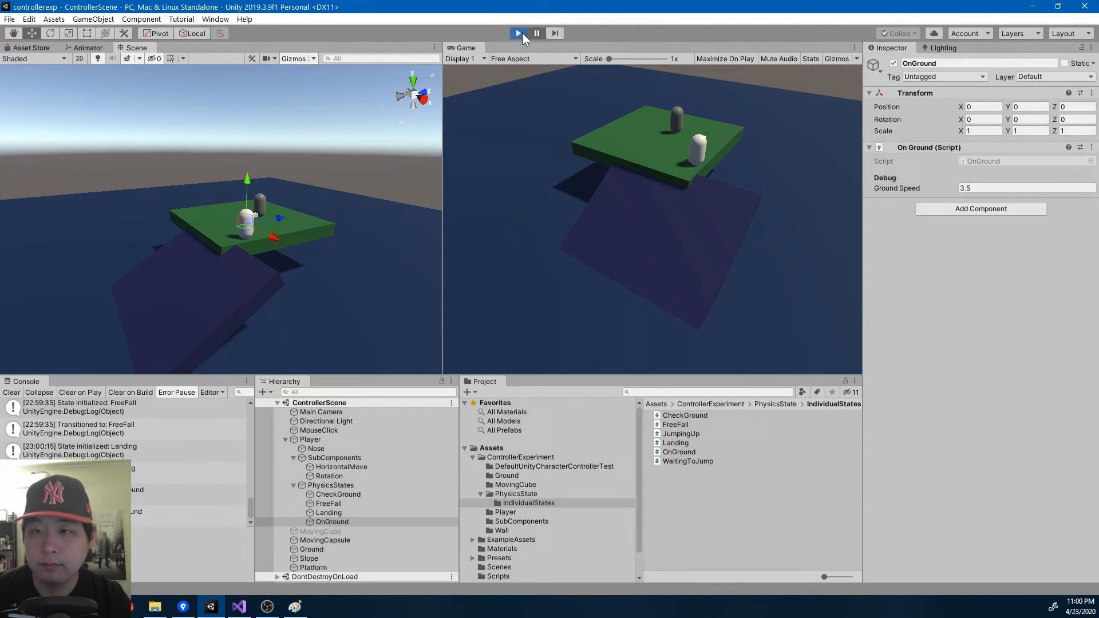
click(517, 33)
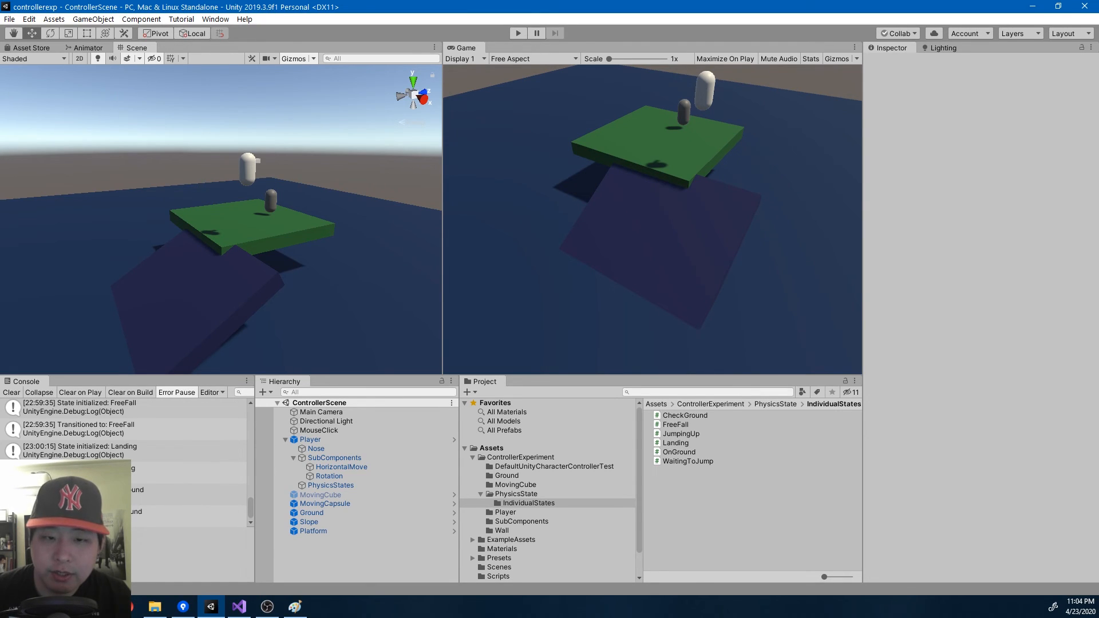
mouse_move(238, 250)
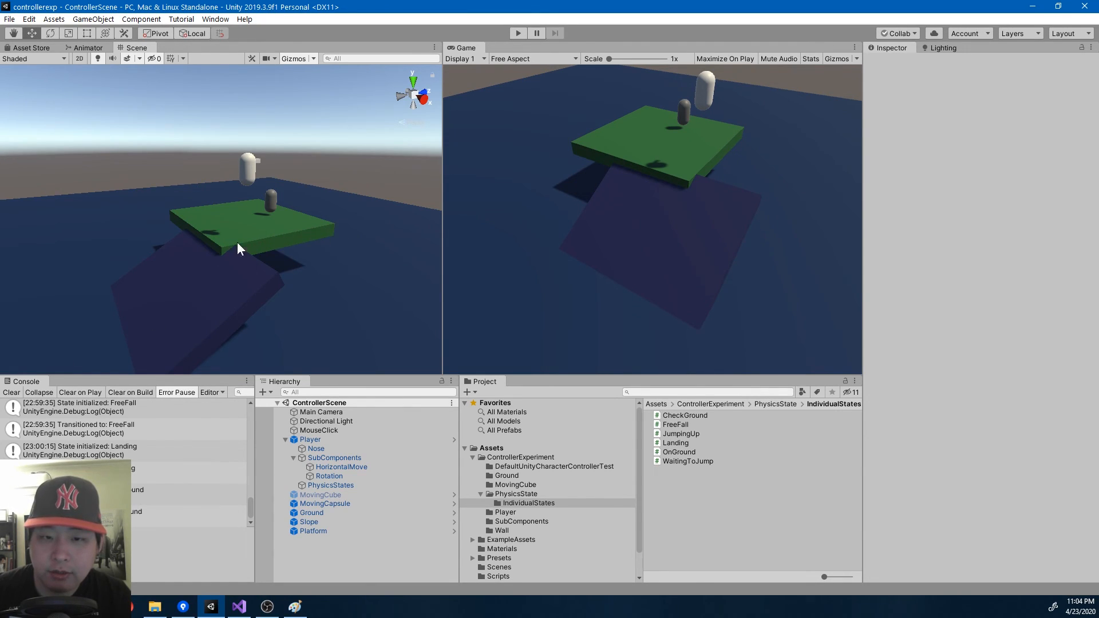
mouse_move(263, 273)
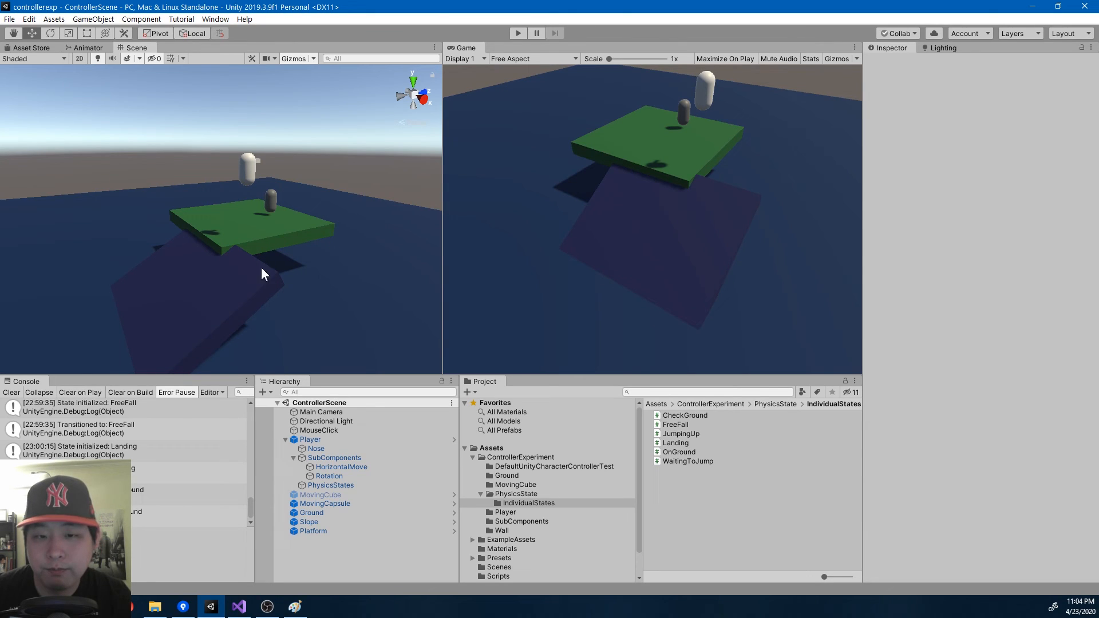